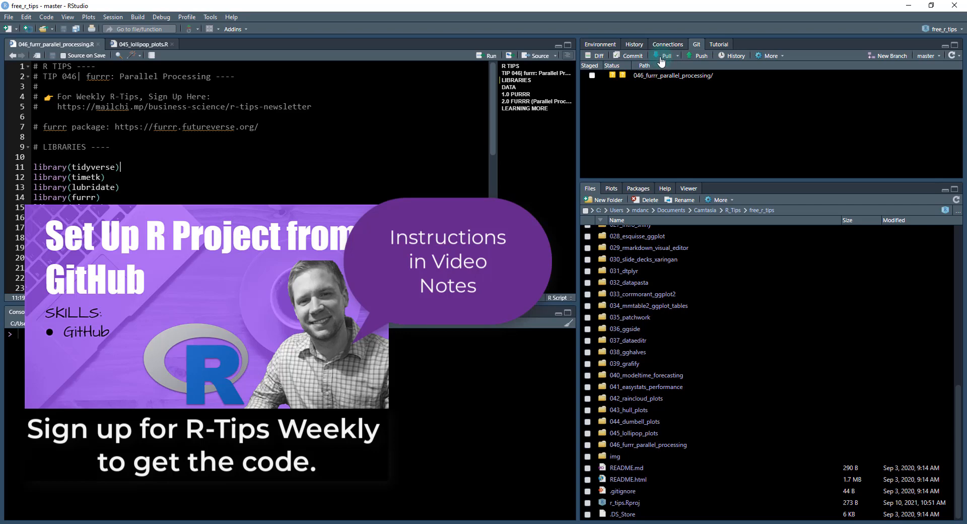
Navigate the Files pane into the 046_furrr_parallel_processing folder to show its R script
click(666, 55)
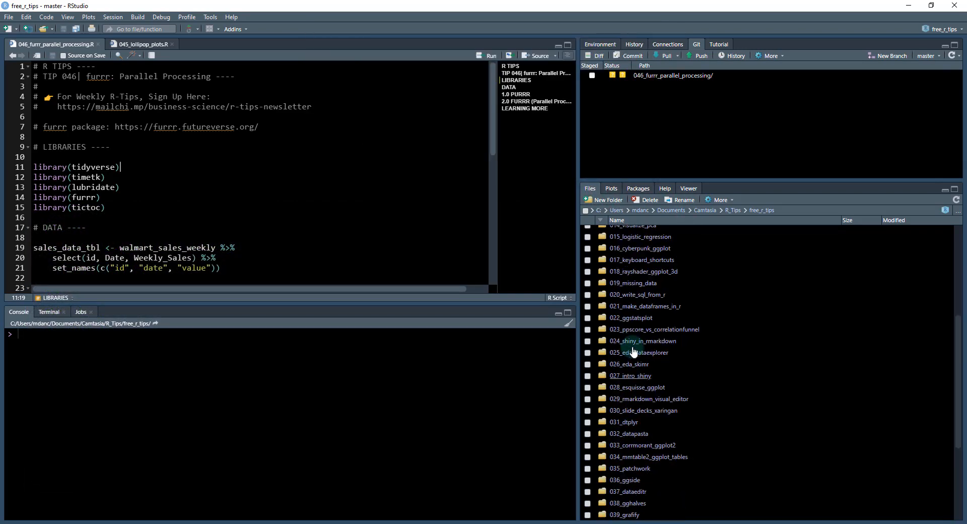
scroll(down, 3)
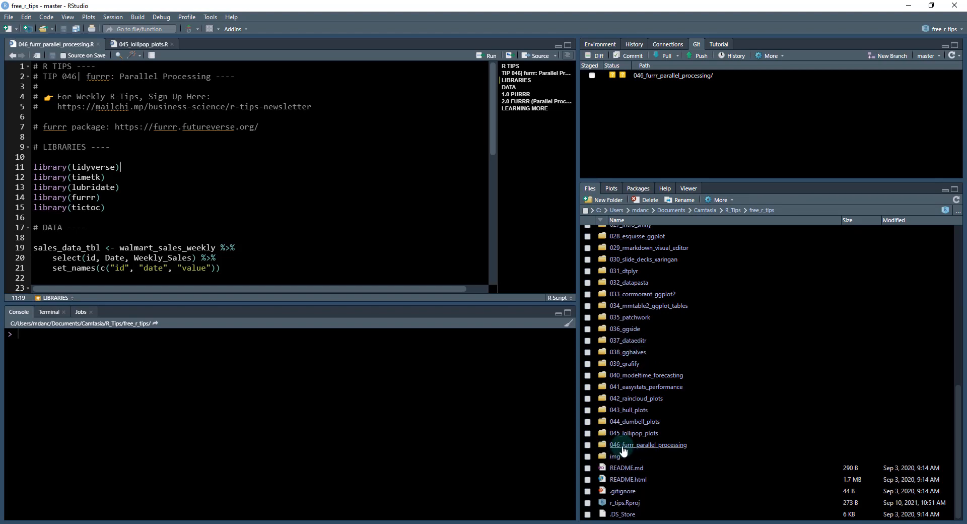
click(647, 445)
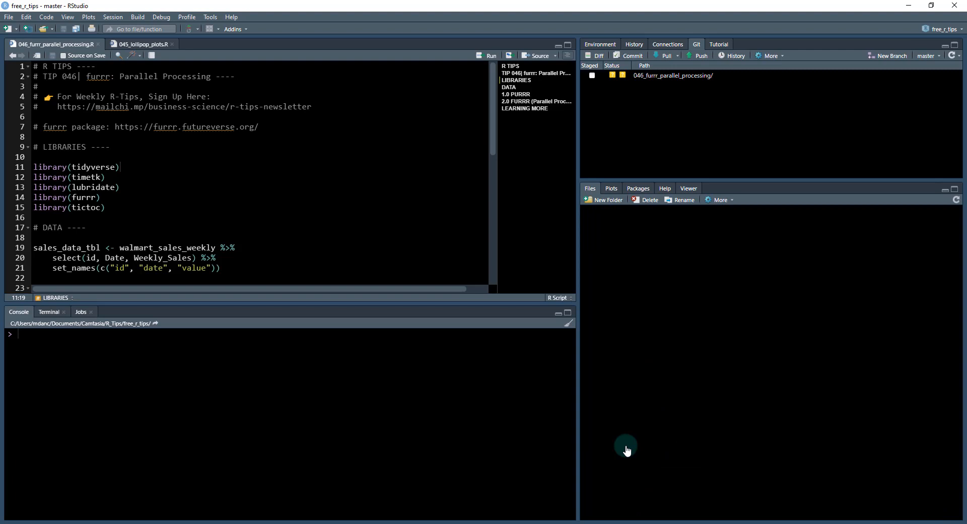
click(673, 76)
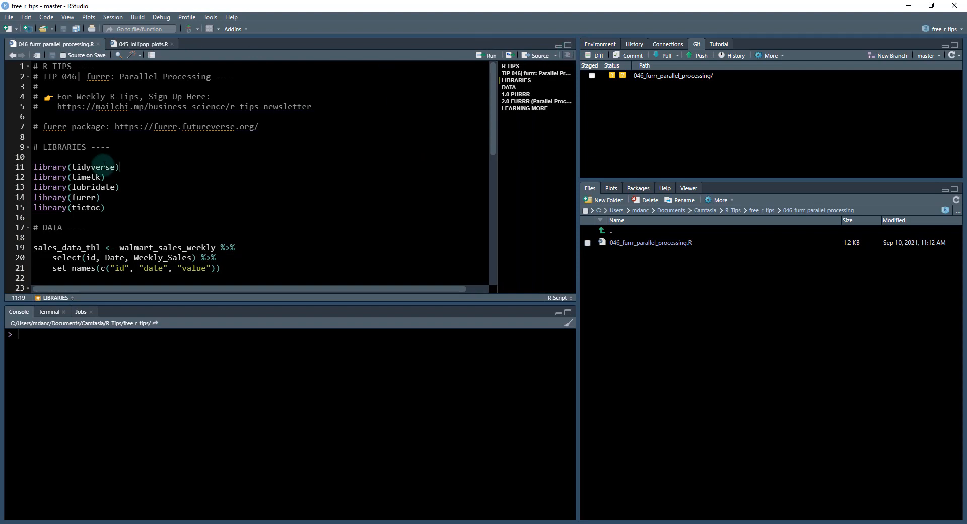
mouse_move(124, 149)
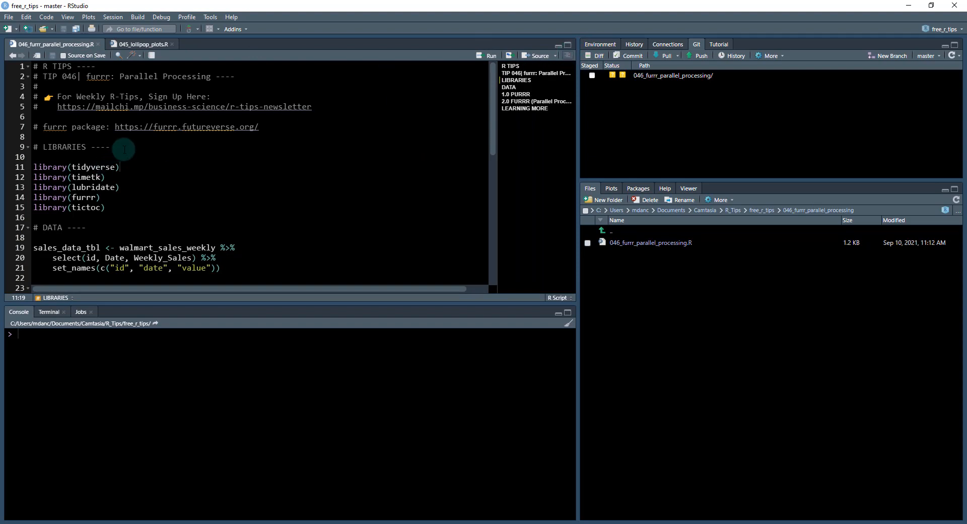
Run the library() lines loading tidyverse, timetk, lubridate, furrr and tictoc
drag(123, 148, 105, 208)
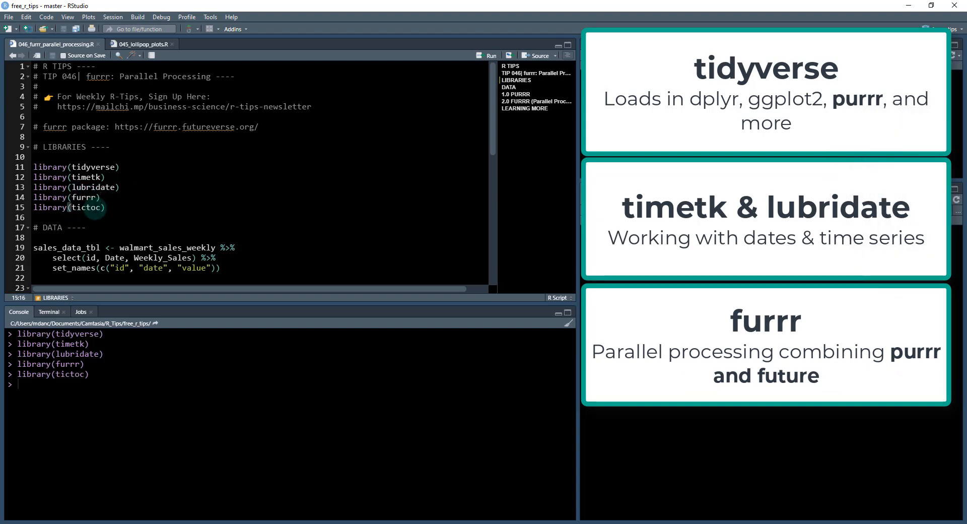
mouse_move(119, 218)
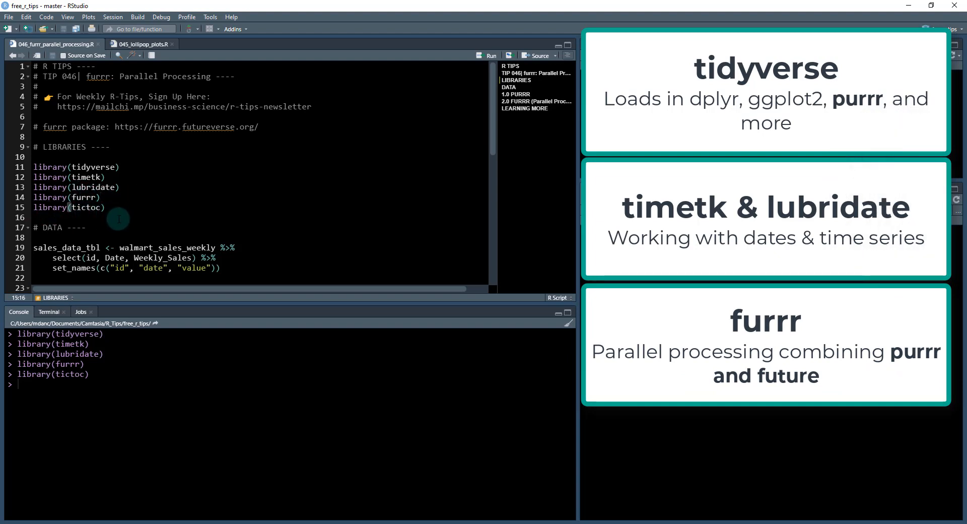
scroll(down, 3)
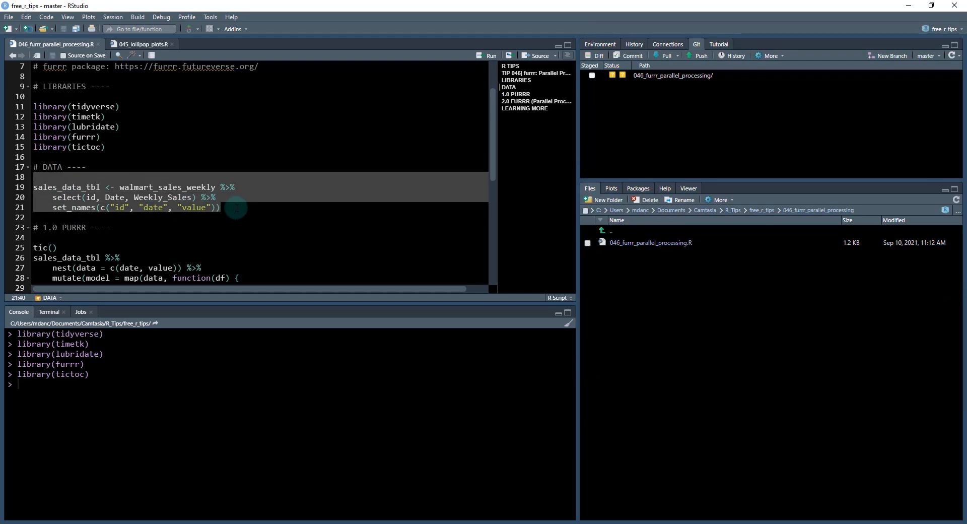
Preview walmart_sales_weekly, then run the DATA pipeline to build the 1,001 × 3 sales_data_tbl
double_click(168, 187)
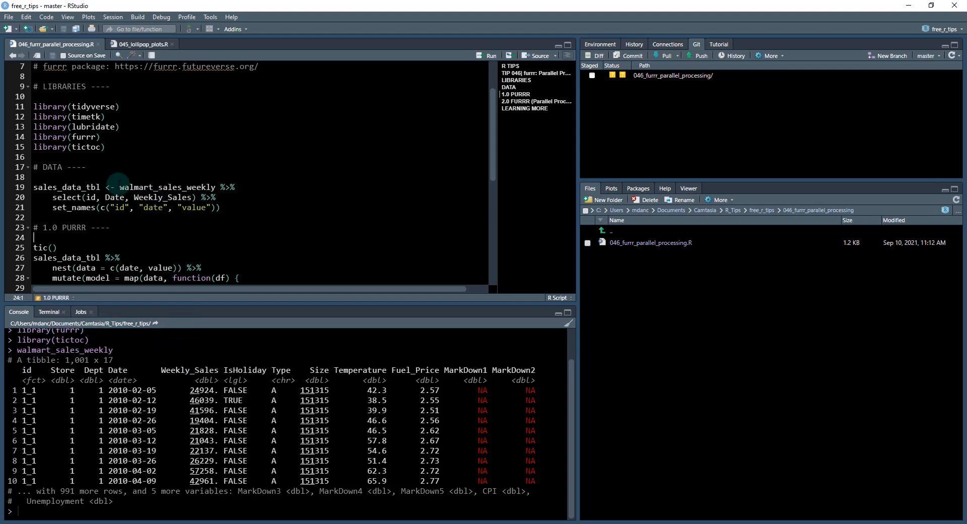
click(196, 196)
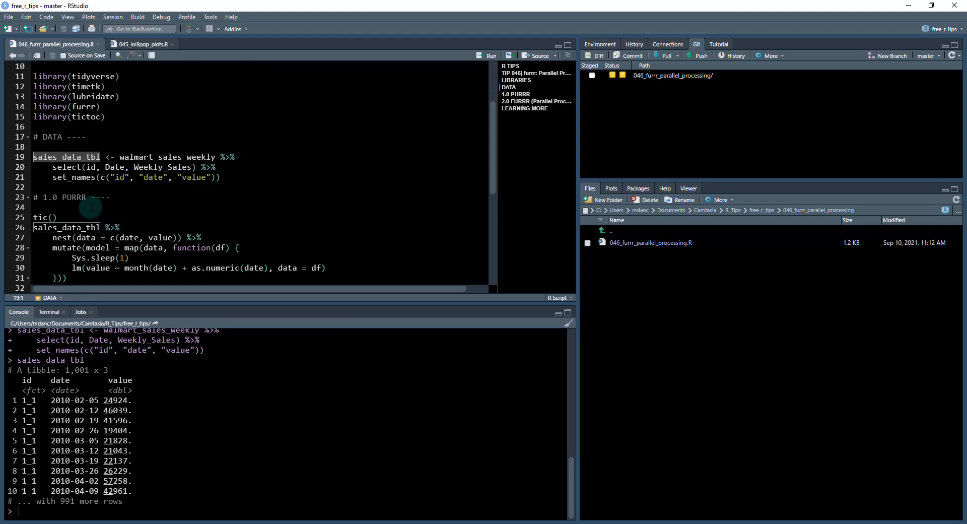
scroll(down, 3)
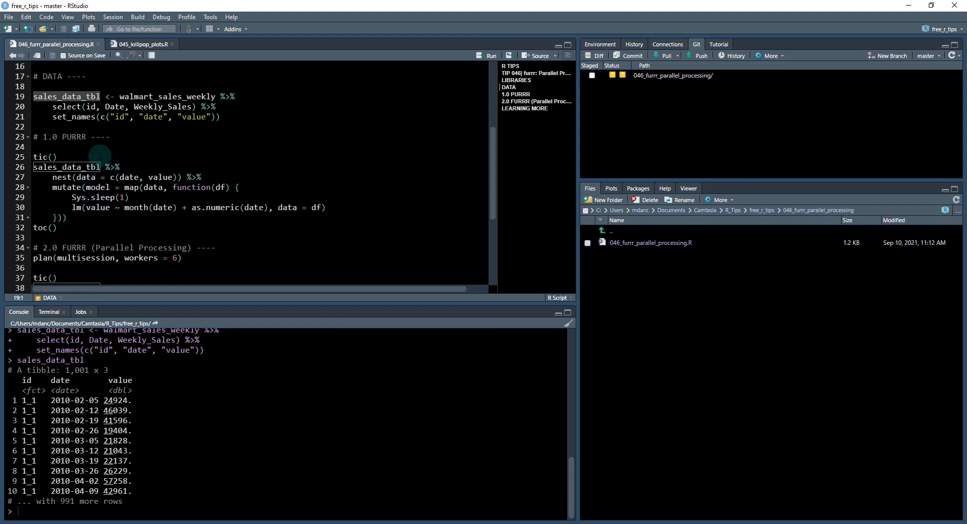
mouse_move(90, 150)
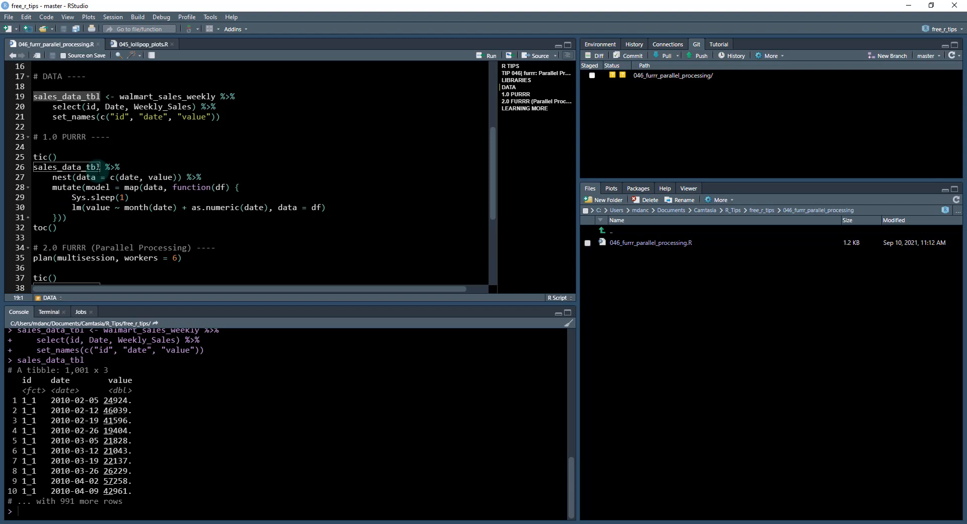
Run sales_data_tbl %>% nest(data = c(date, value)) to get a 7 × 2 nested tibble by id
click(97, 166)
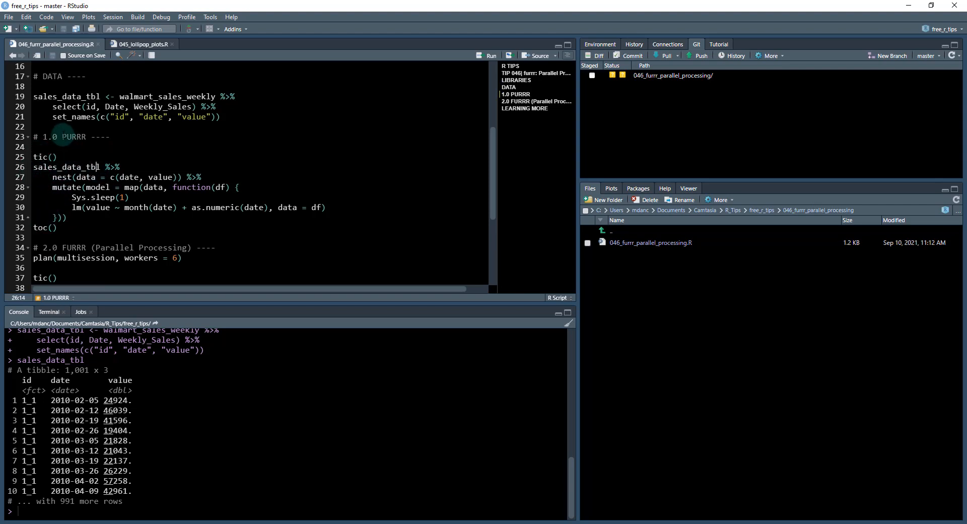
double_click(72, 136)
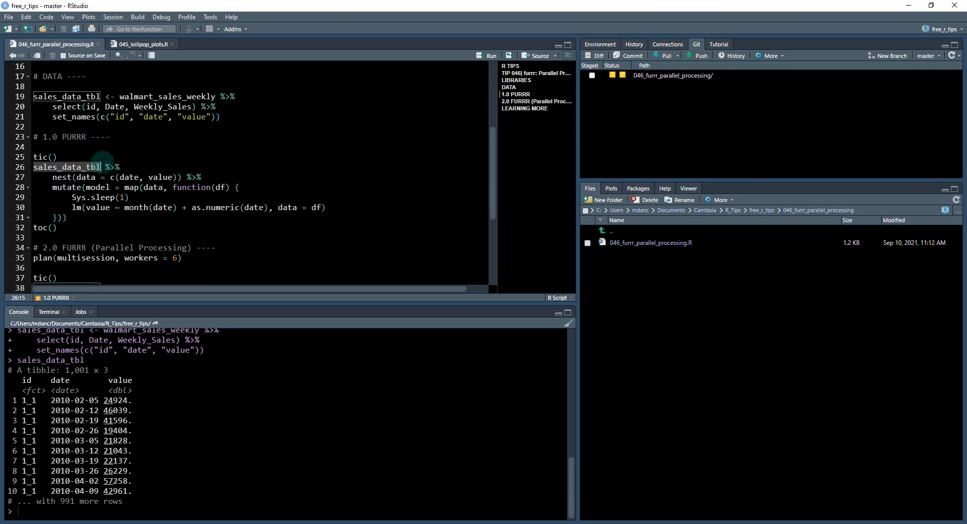
click(174, 177)
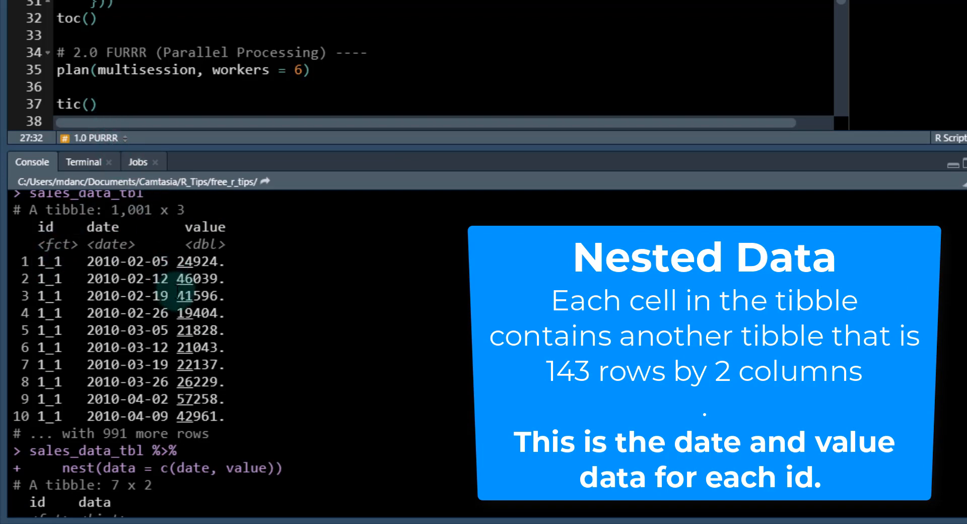
scroll(down, 3)
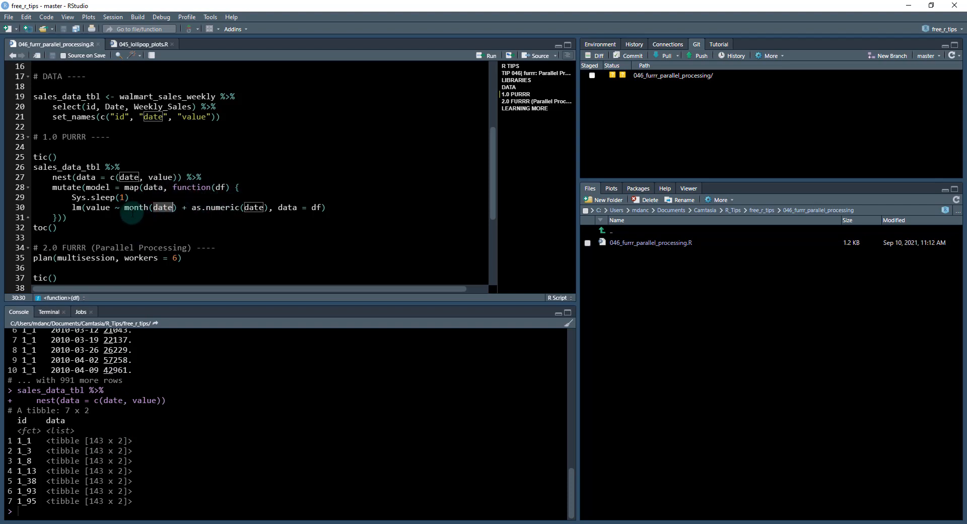
Run the tic()/map/toc() block fitting an lm per id, reporting 7.04 sec elapsed
click(57, 227)
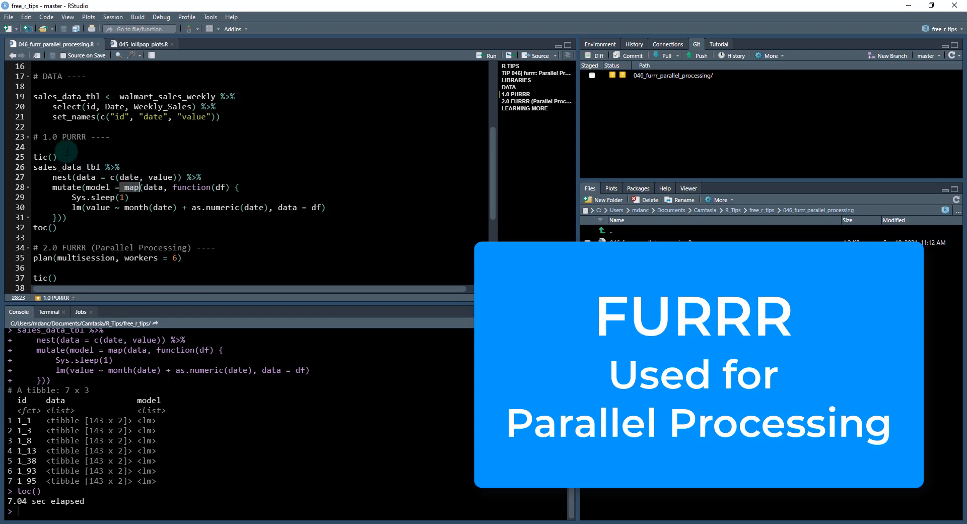
scroll(down, 3)
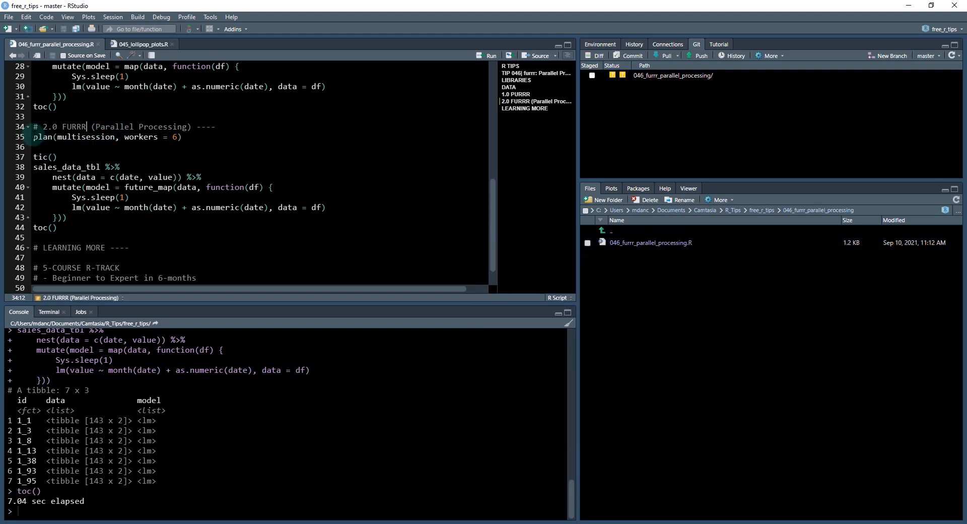
Set a six-worker multisession plan and run the future_map block, finishing in 3.03 sec
triple_click(105, 136)
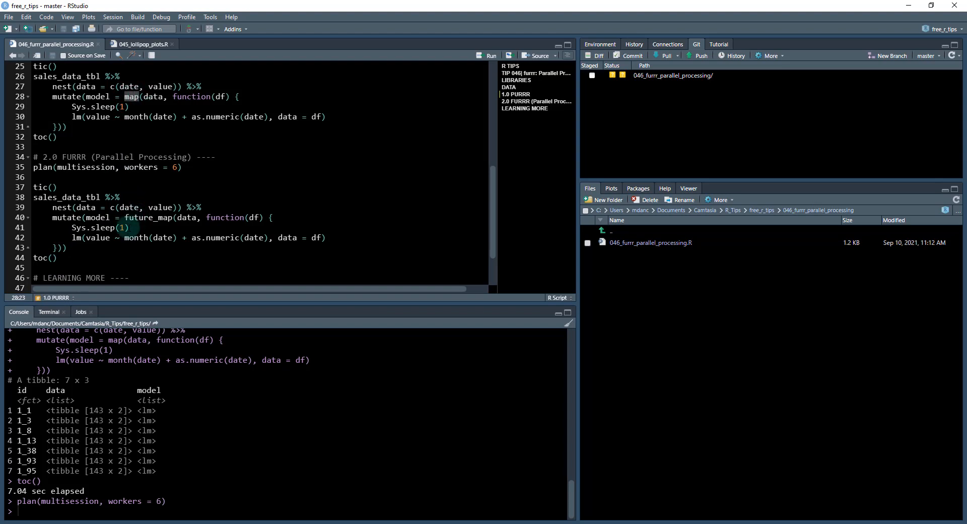
click(160, 217)
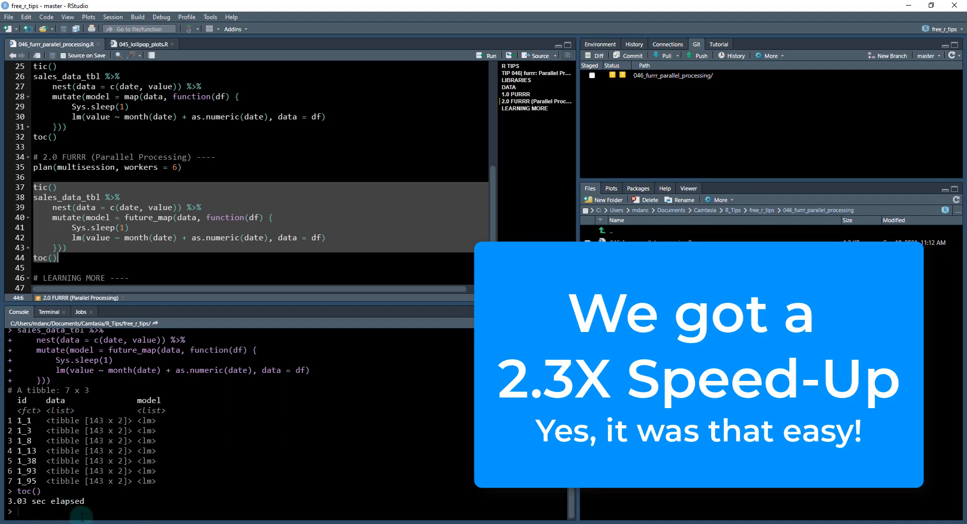
Evaluate 7/3 in the console to get the 2.333333 speed-up of parallel over sequential
text(7/3)
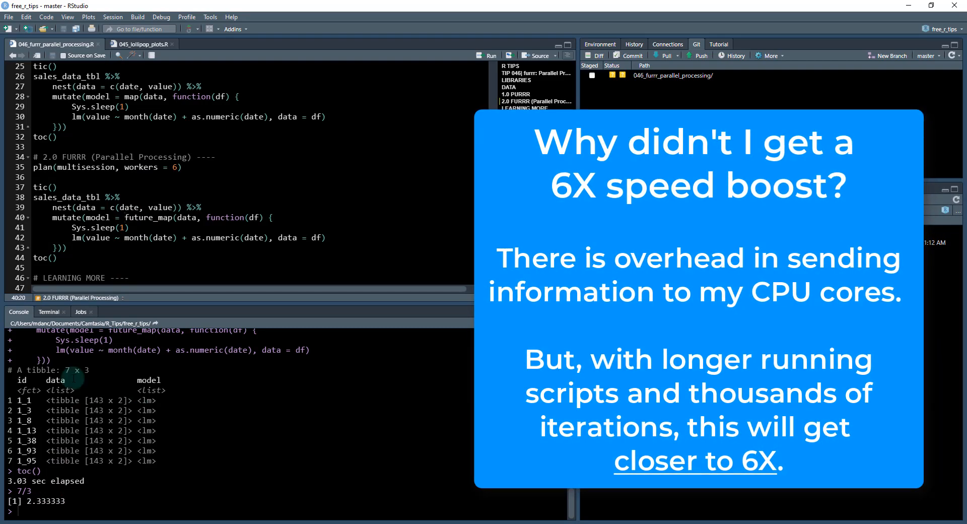
scroll(down, 3)
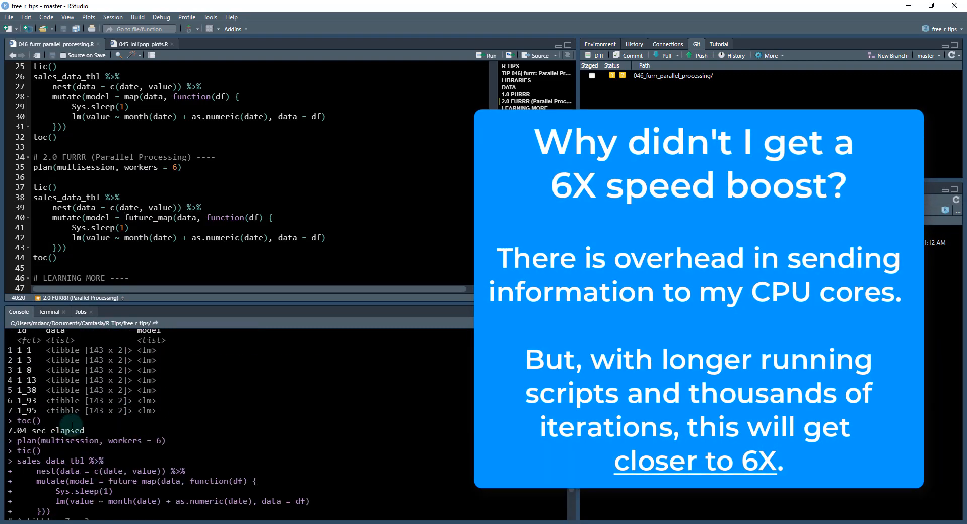
scroll(down, 3)
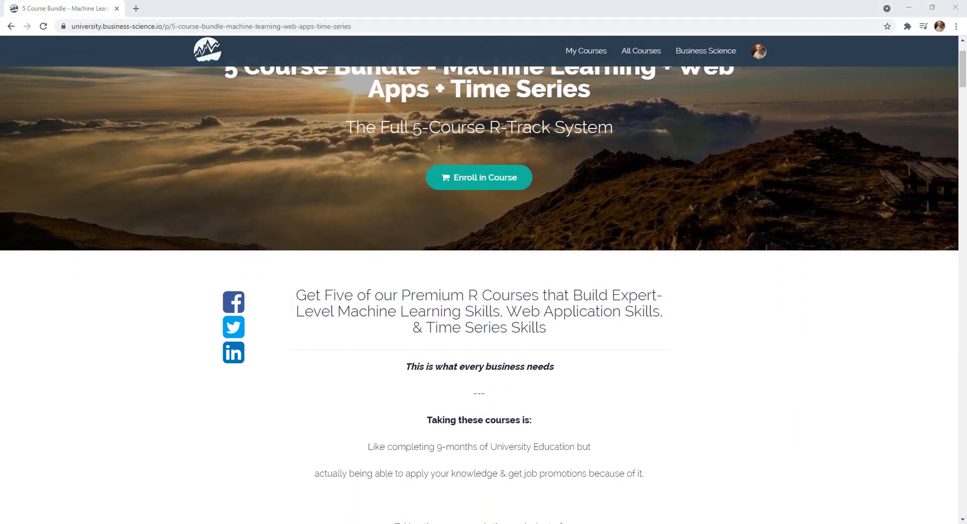
In Stock Analyzer, analyze AAPL, Apple Inc. and reveal its moving-average settings
scroll(down, 3)
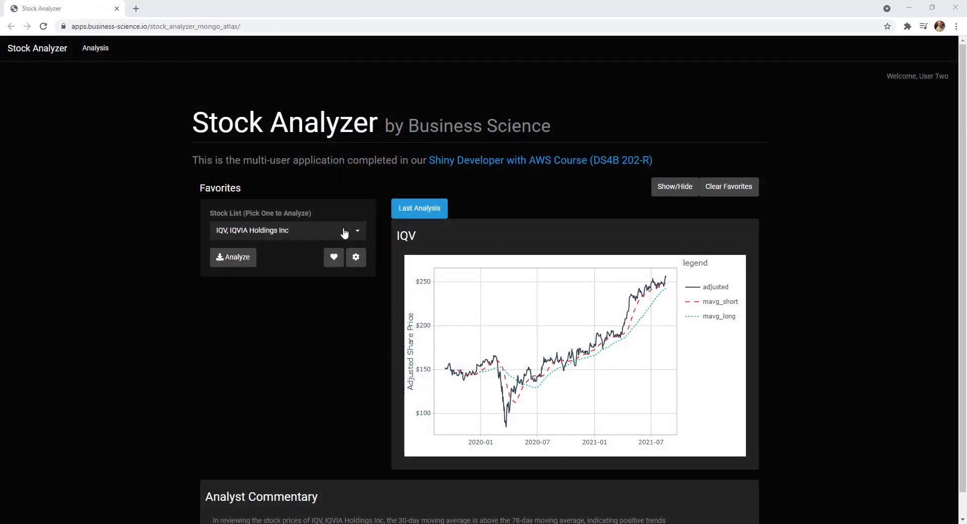
click(287, 229)
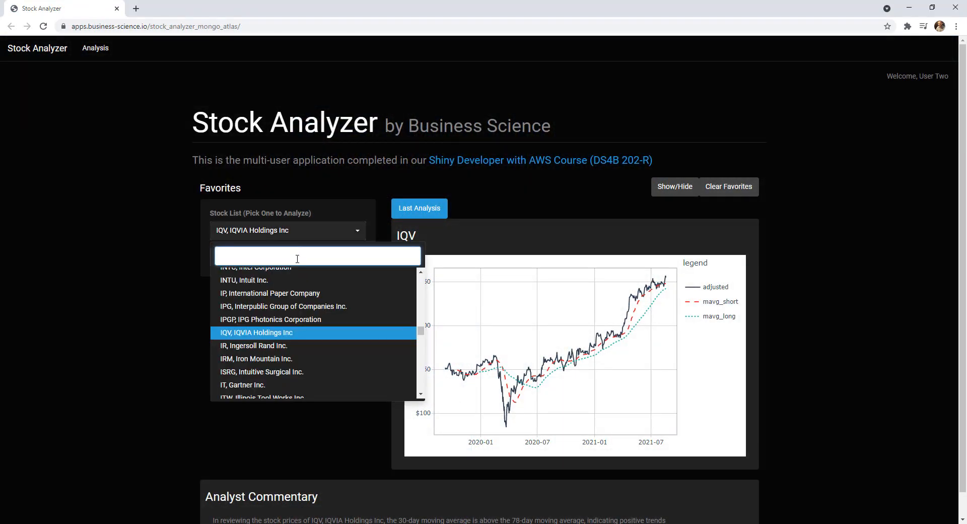
text(app)
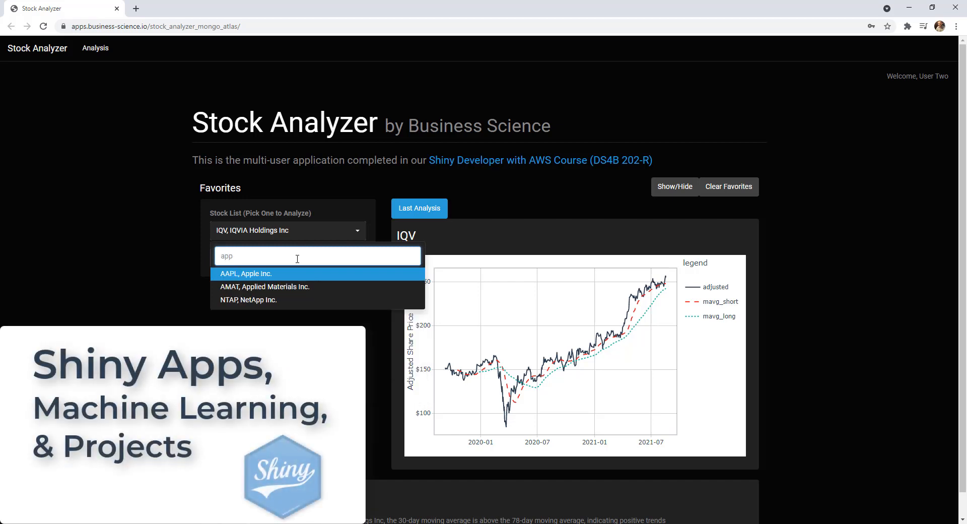
click(246, 273)
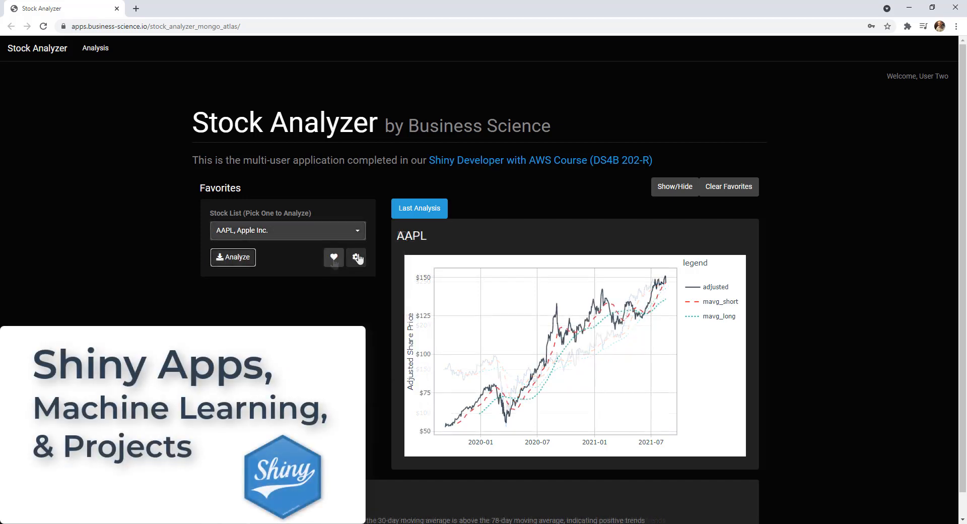
click(356, 257)
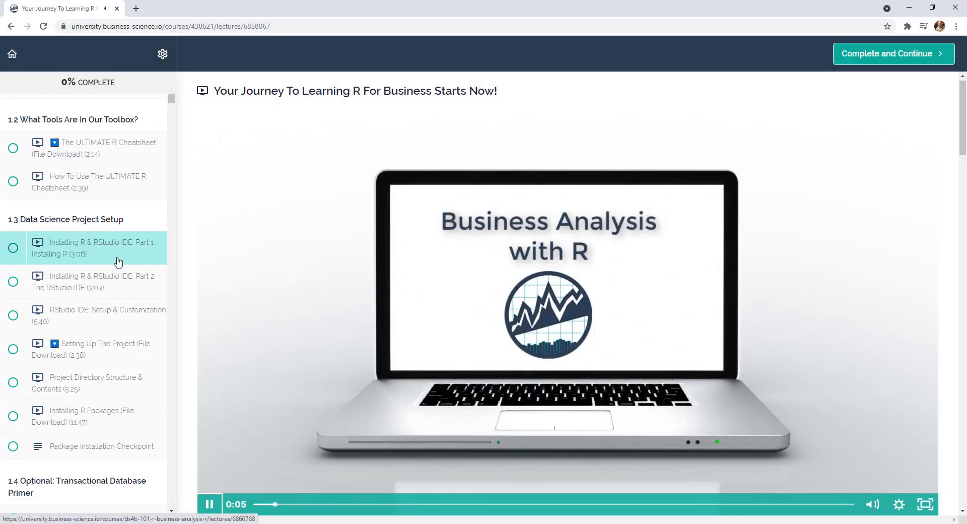
scroll(down, 3)
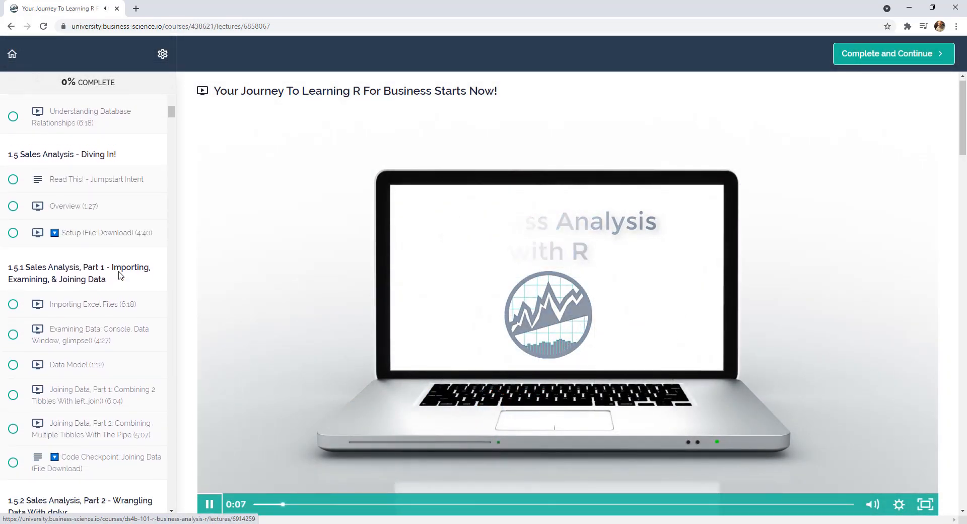
scroll(down, 3)
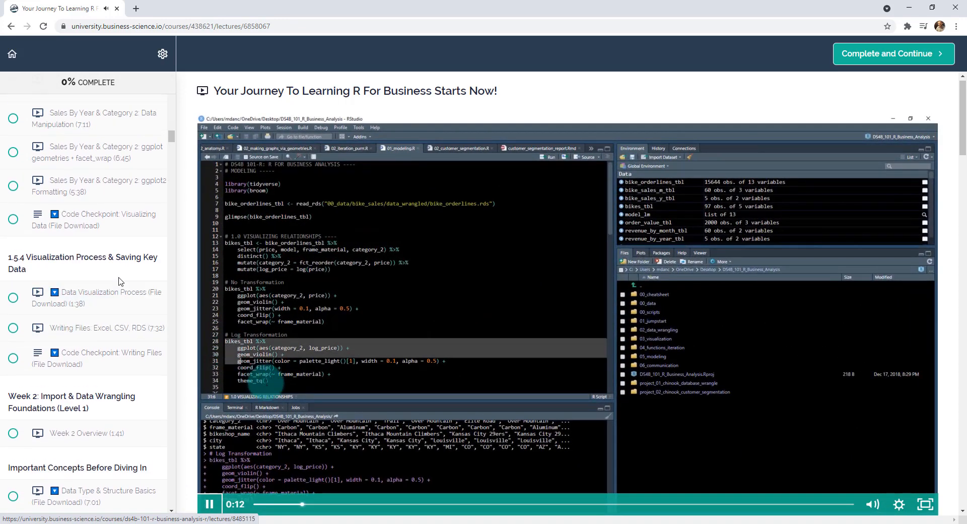
scroll(down, 3)
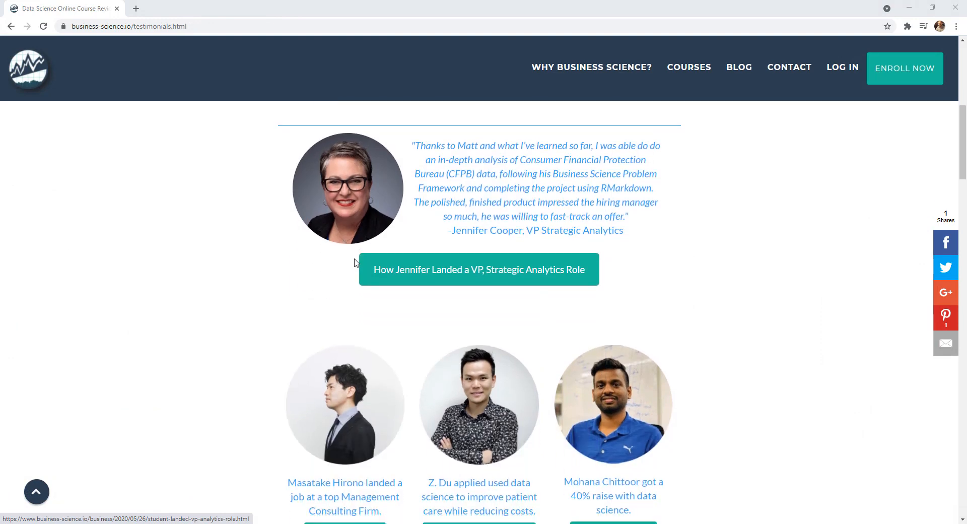
Reselect AAPL and shorten the Short Moving Average slider to 24 days
scroll(down, 3)
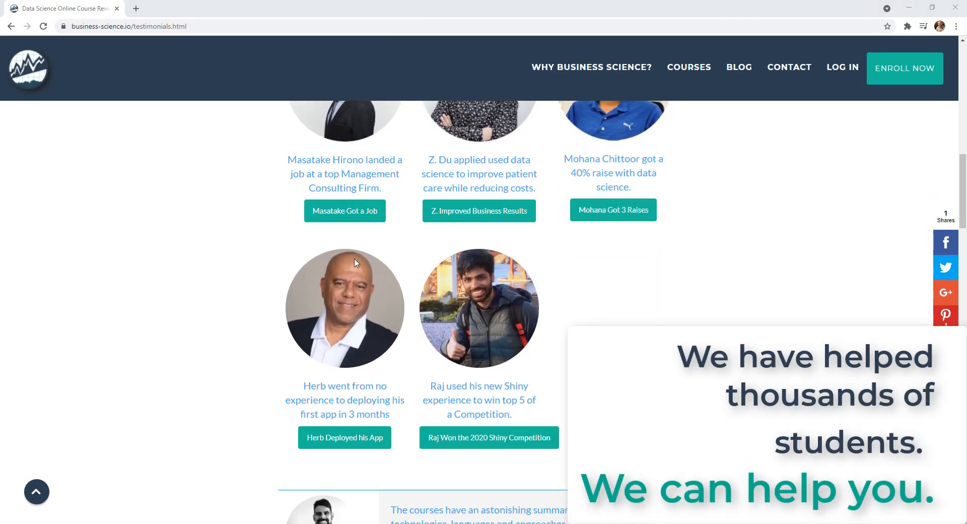
scroll(down, 3)
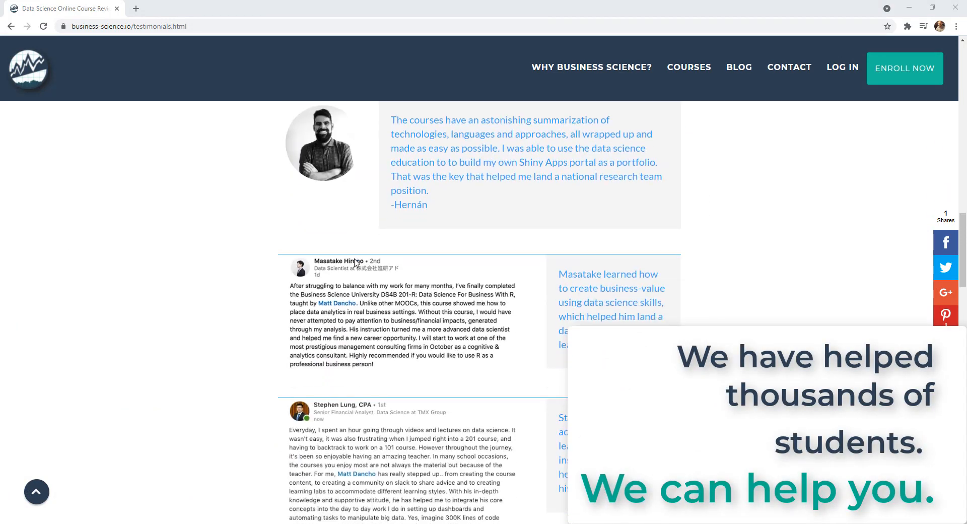
scroll(down, 3)
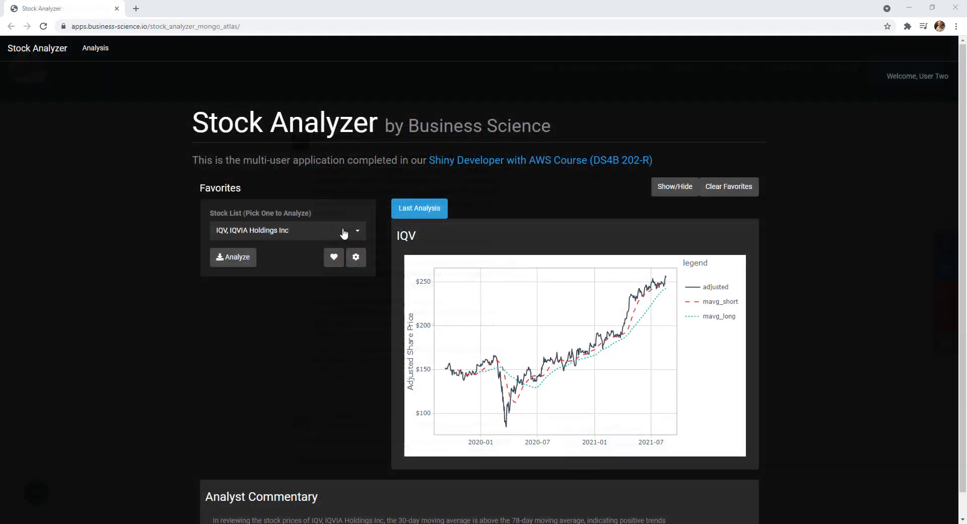
click(287, 229)
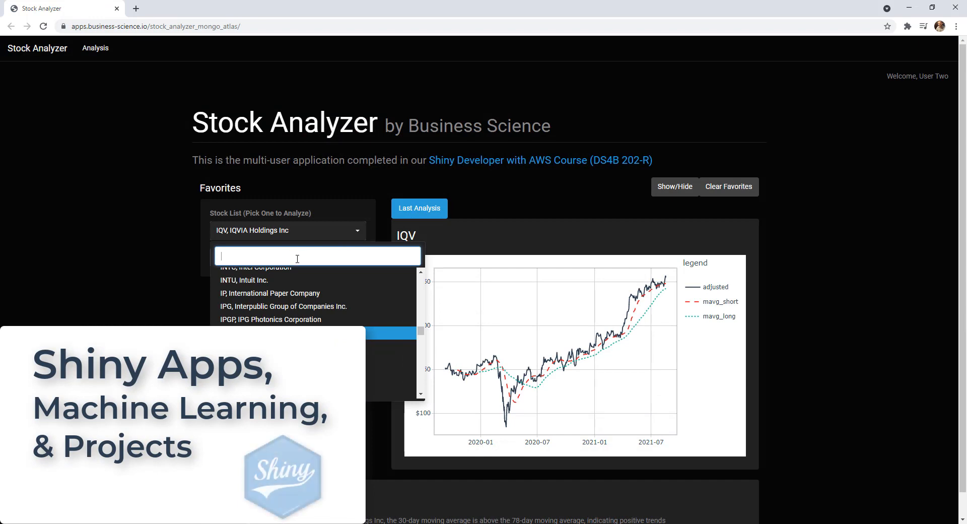
text(app)
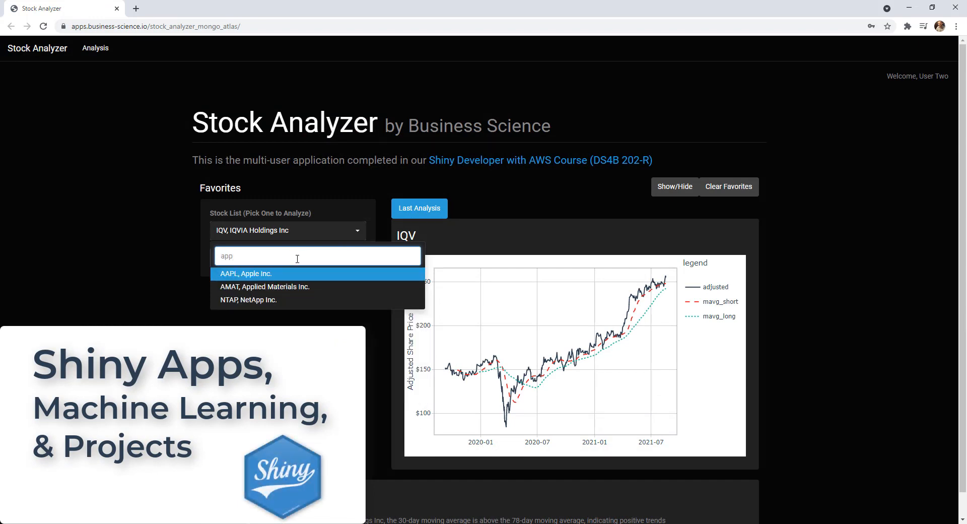
click(246, 273)
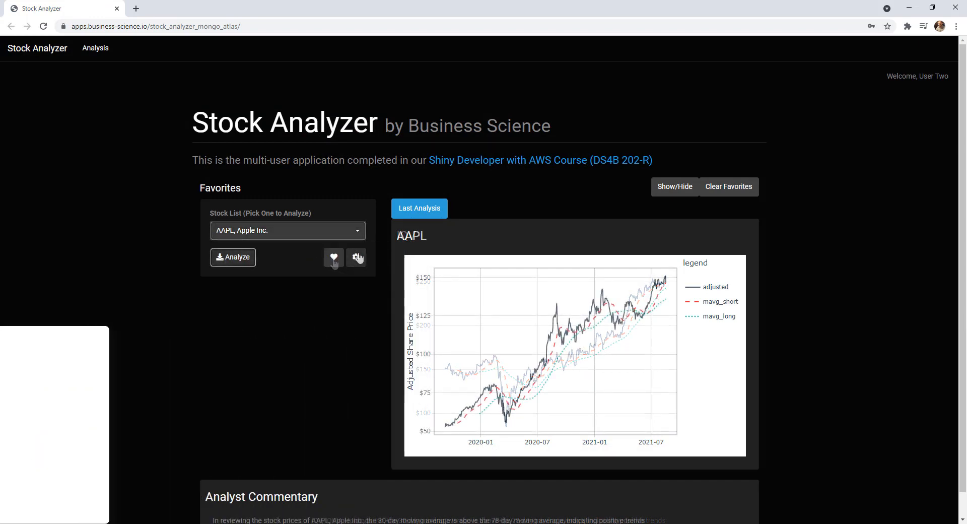
click(356, 257)
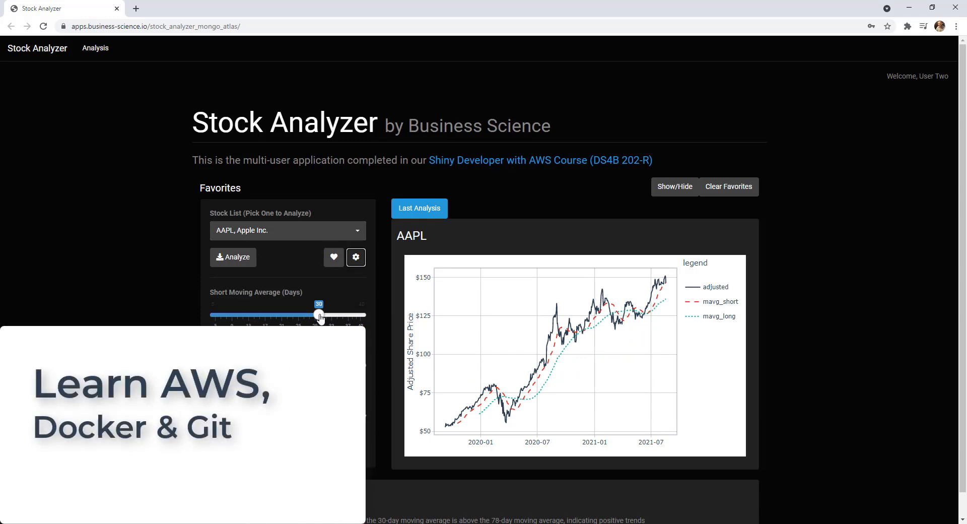
drag(320, 314, 294, 314)
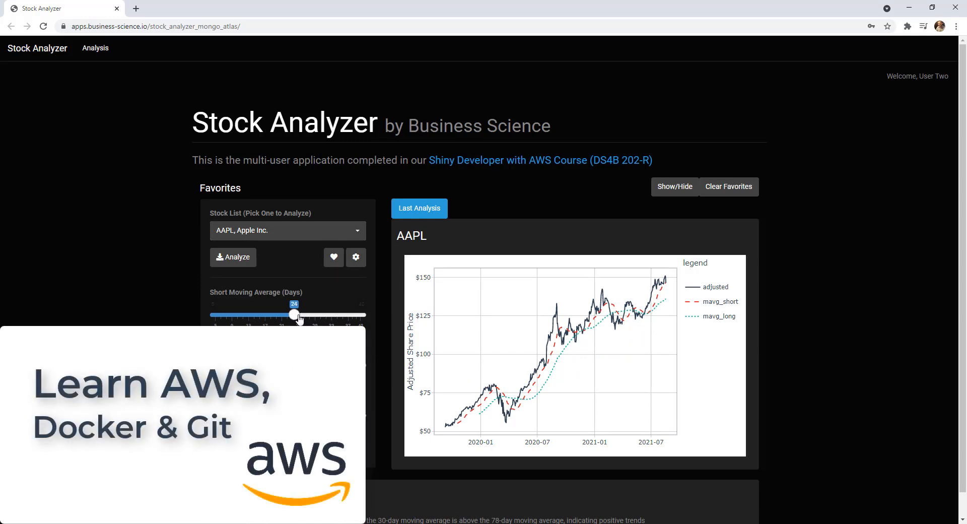